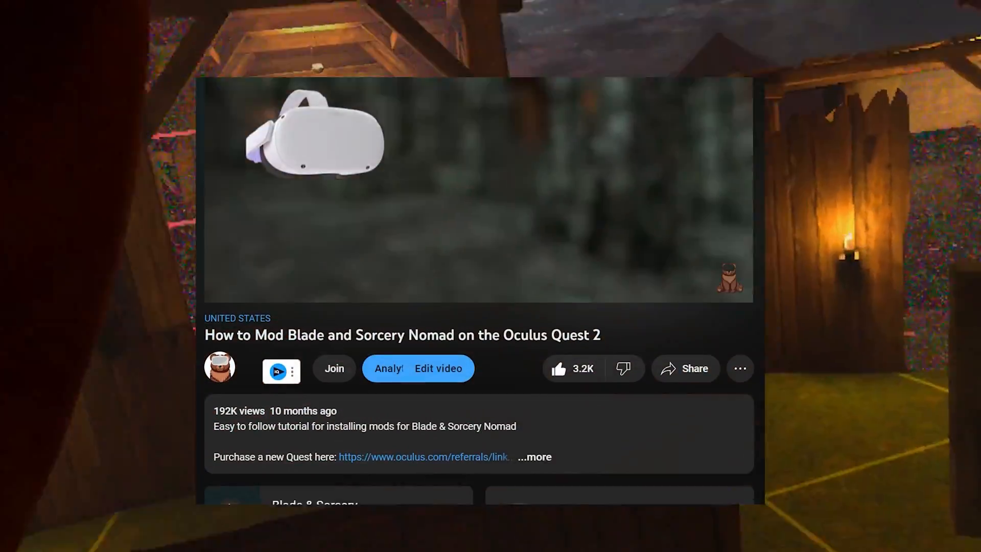
Open mod.io/g/bonelab, filter to Android, and search 'gori' to list four Gorilla Tag mods
scroll("down", 3)
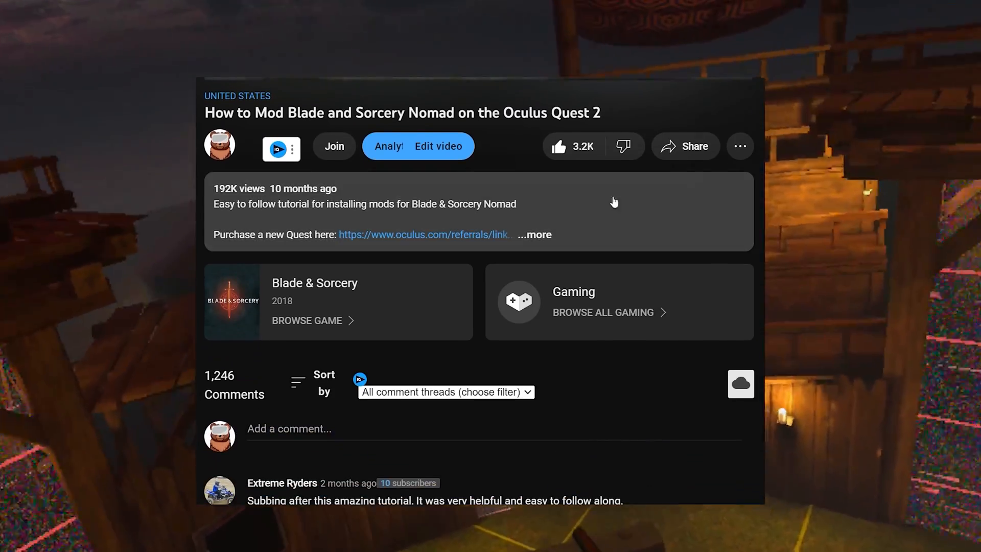
left_click(534, 234)
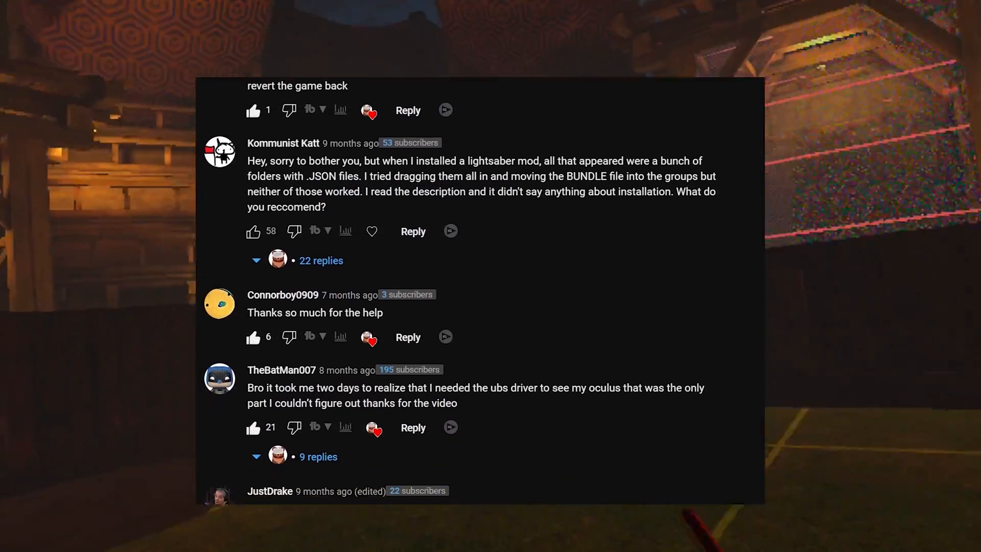
scroll("down", 3)
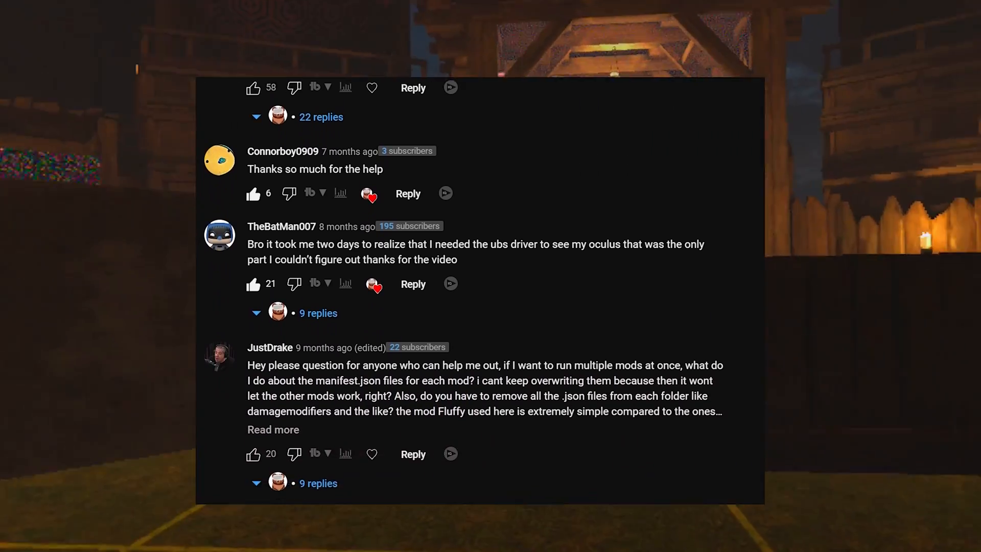
scroll("down", 3)
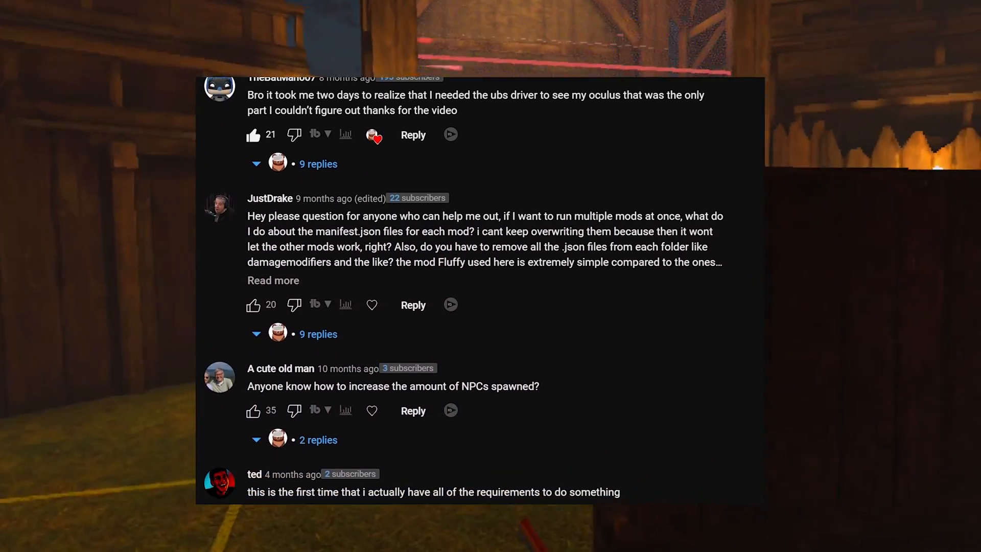
scroll("down", 3)
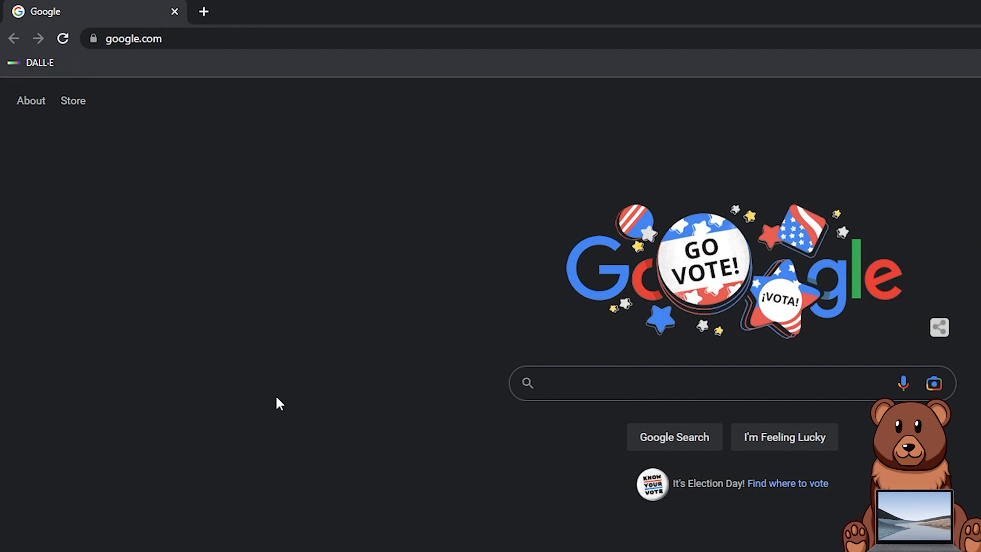
type("mod.io/g/bonelab")
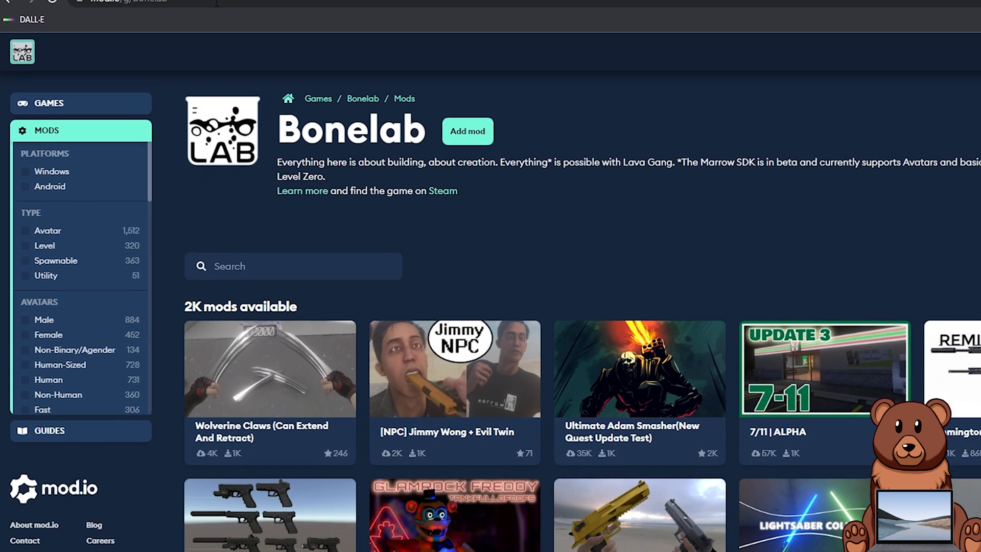
scroll("down", 3)
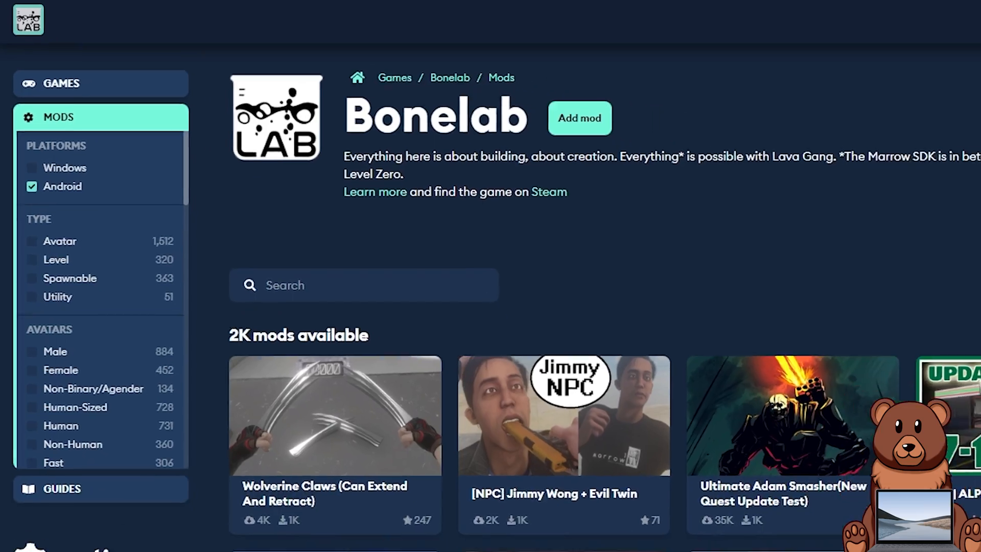
scroll("down", 3)
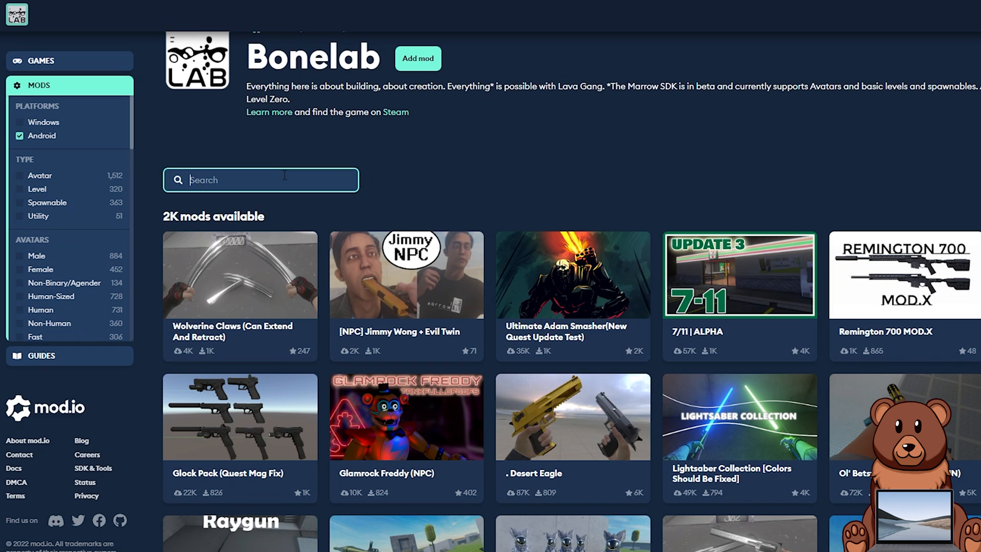
type("gorilla")
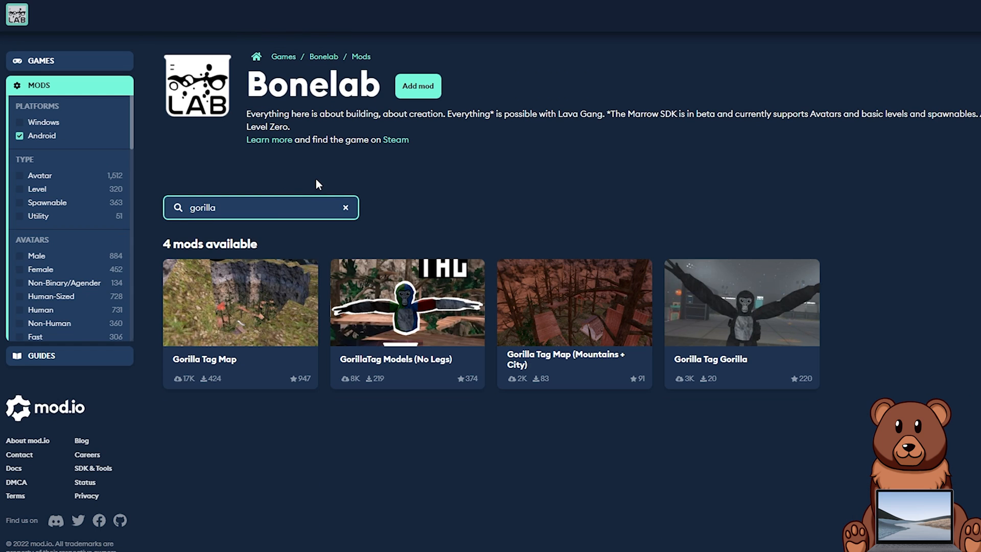
mouse_move(472, 186)
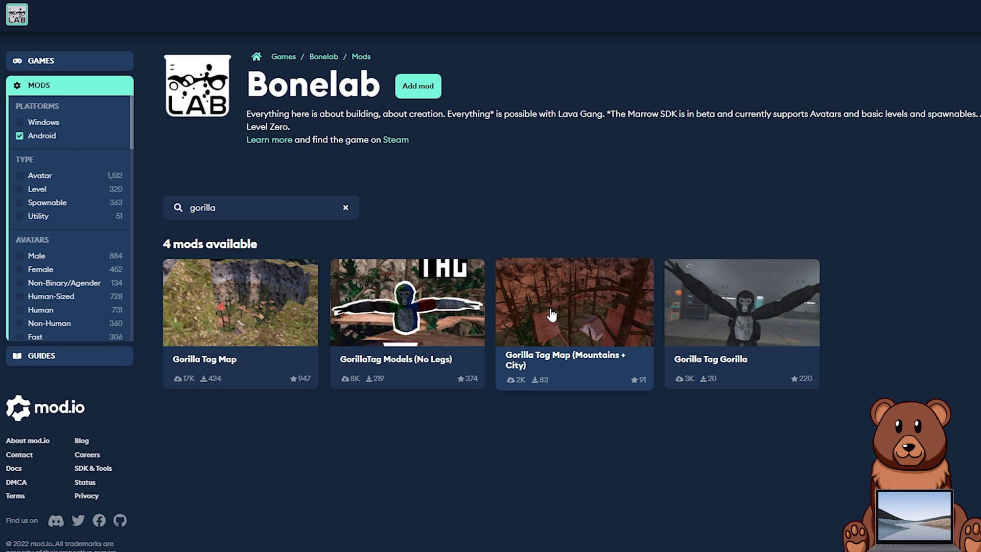
Download the Android zip from the Gorilla Tag Map (Mountains + City) Live files
left_click(573, 302)
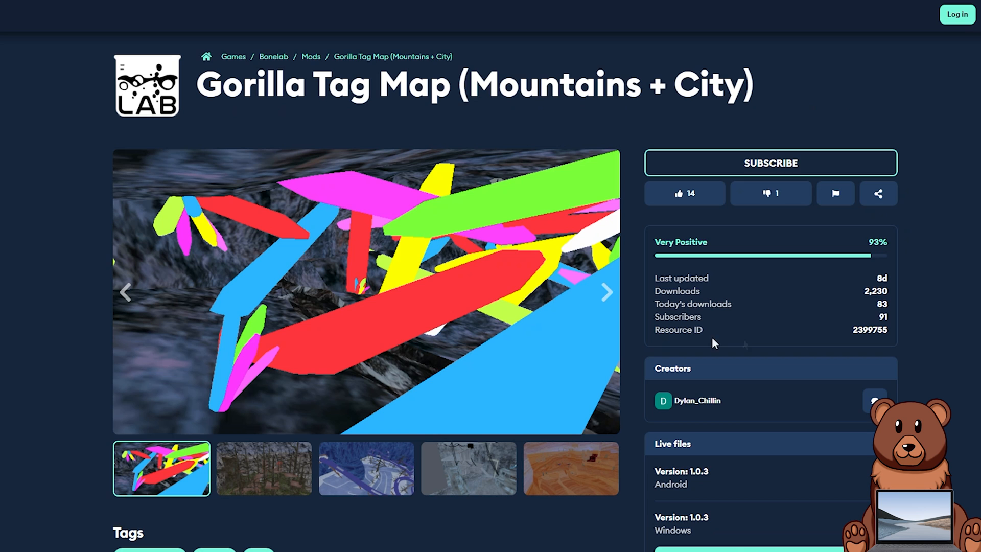
scroll("down", 3)
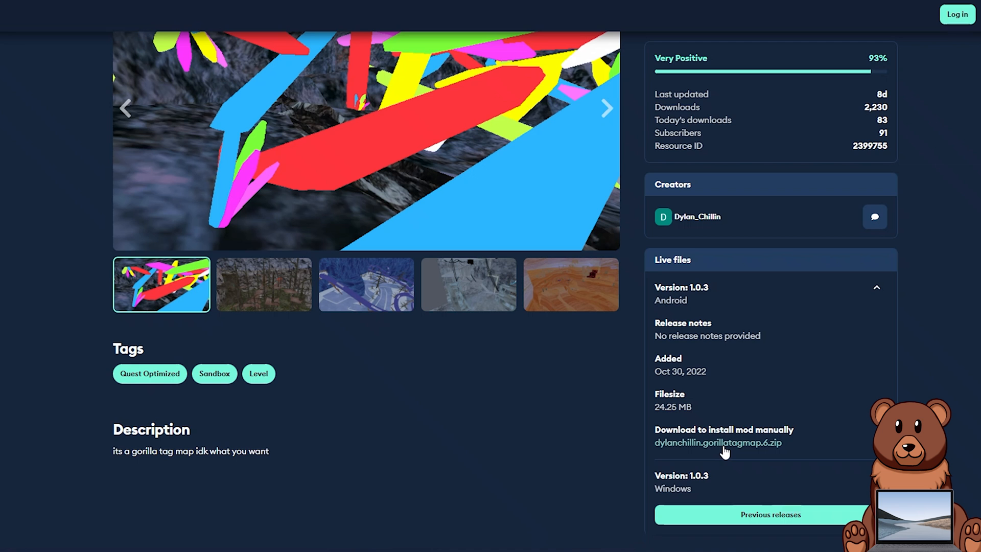
left_click(719, 442)
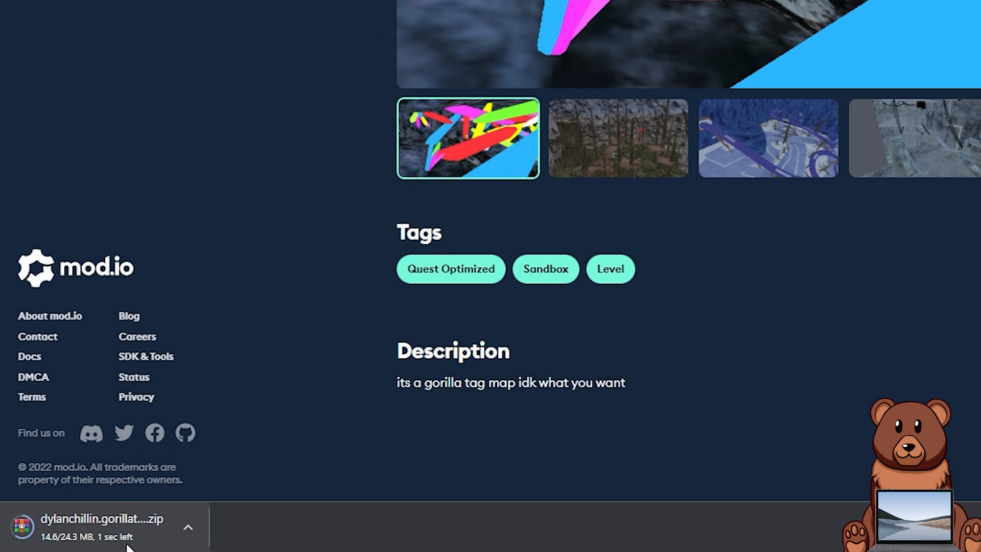
scroll("up", 3)
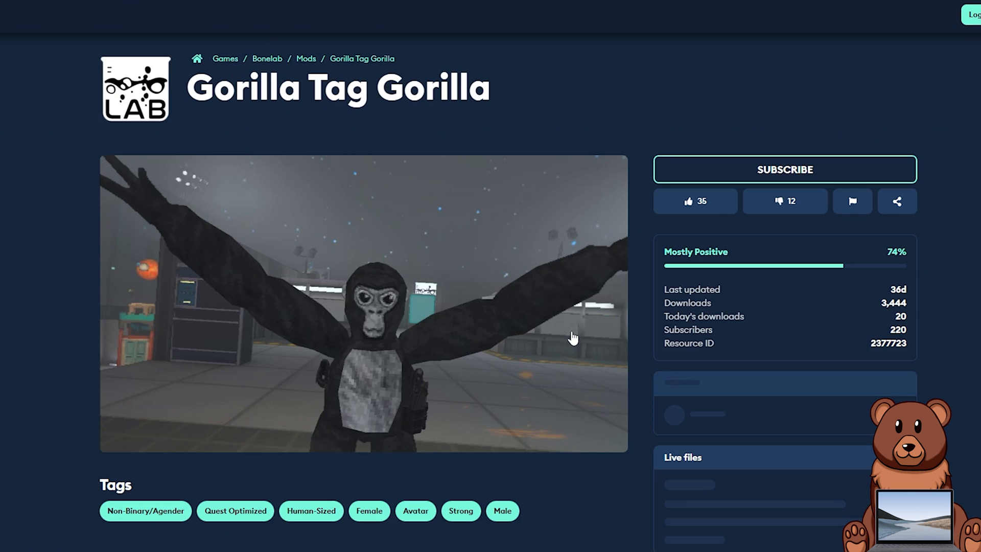
scroll("down", 3)
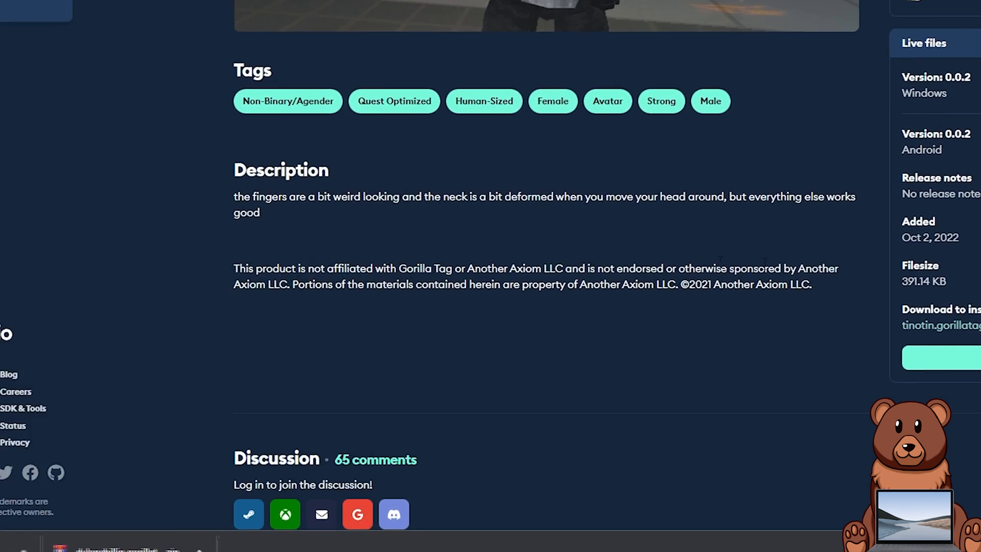
scroll("down", 3)
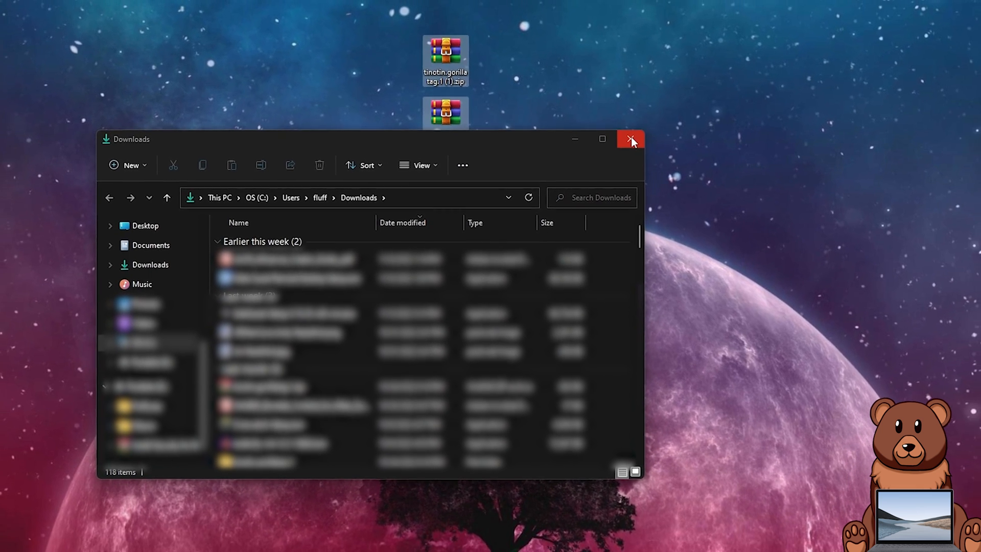
Close the Downloads File Explorer window
left_click(632, 138)
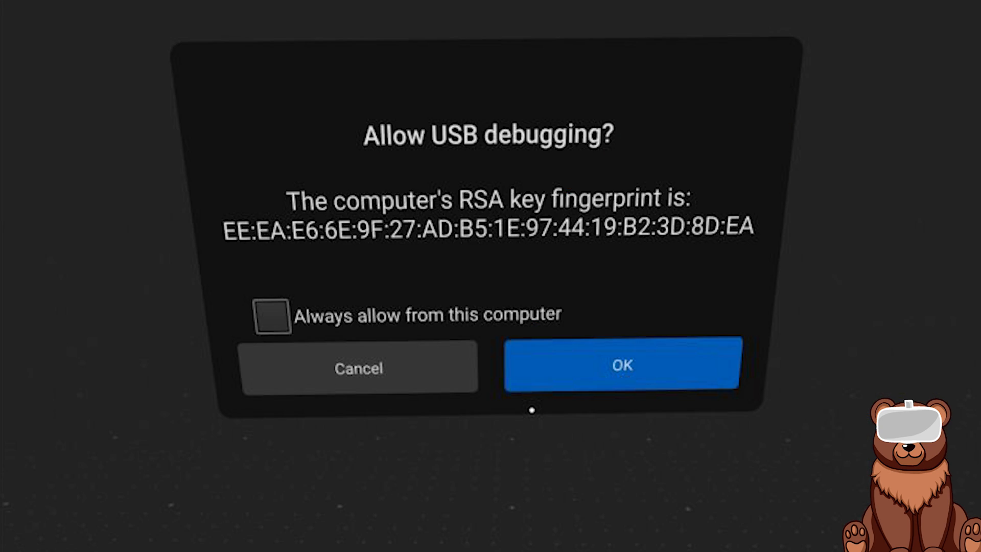
Allow USB debugging and open the Oculus 'Create an Organization and Manage Users' guide
left_click(621, 364)
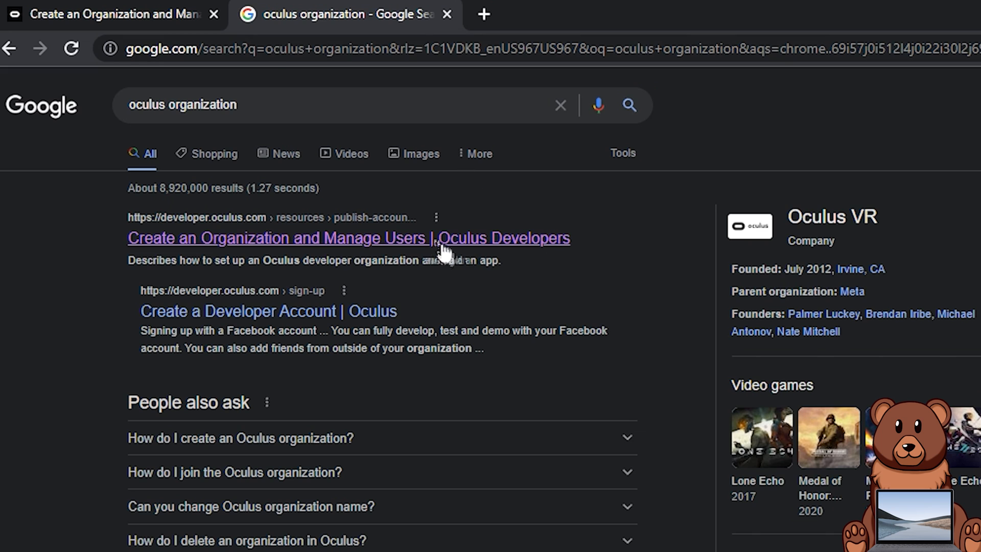
left_click(349, 238)
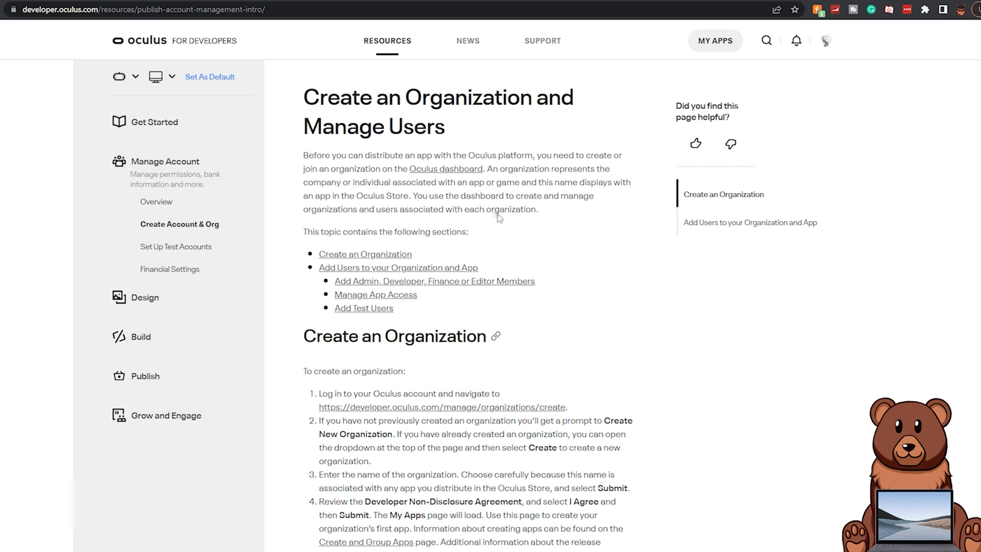
scroll("down", 3)
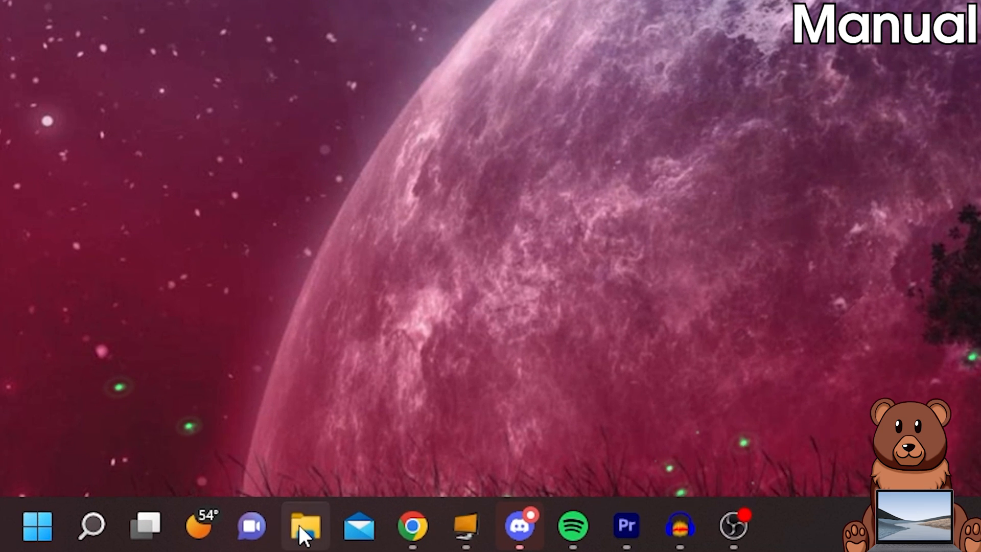
Browse the Quest 2 storage into the com.StressLevelZero.BONELAB data folder
left_click(304, 526)
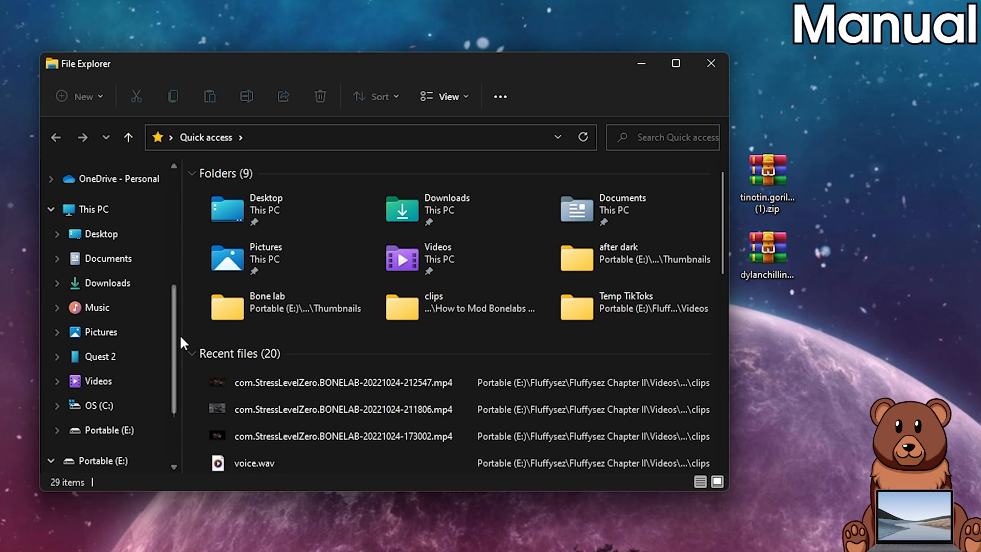
left_click(99, 356)
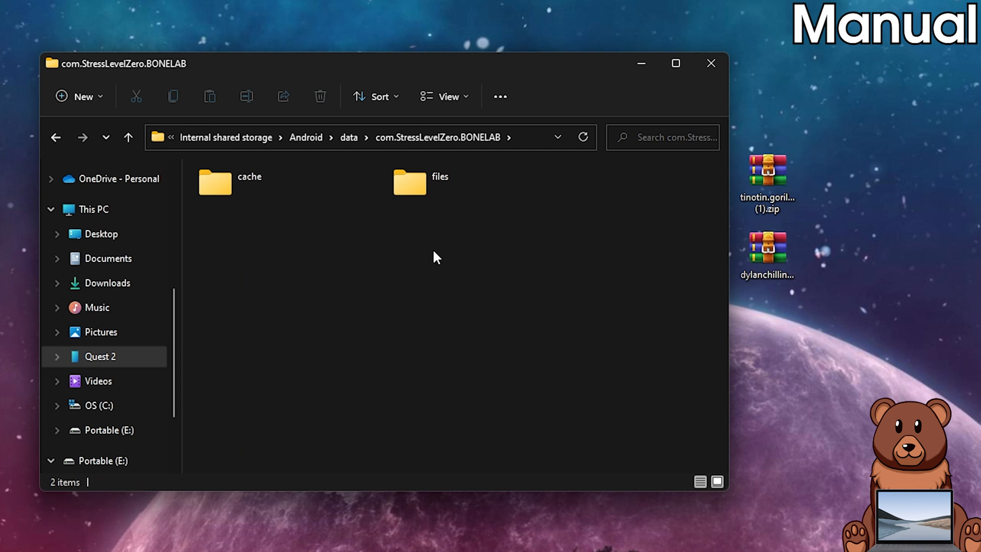
double_click(411, 182)
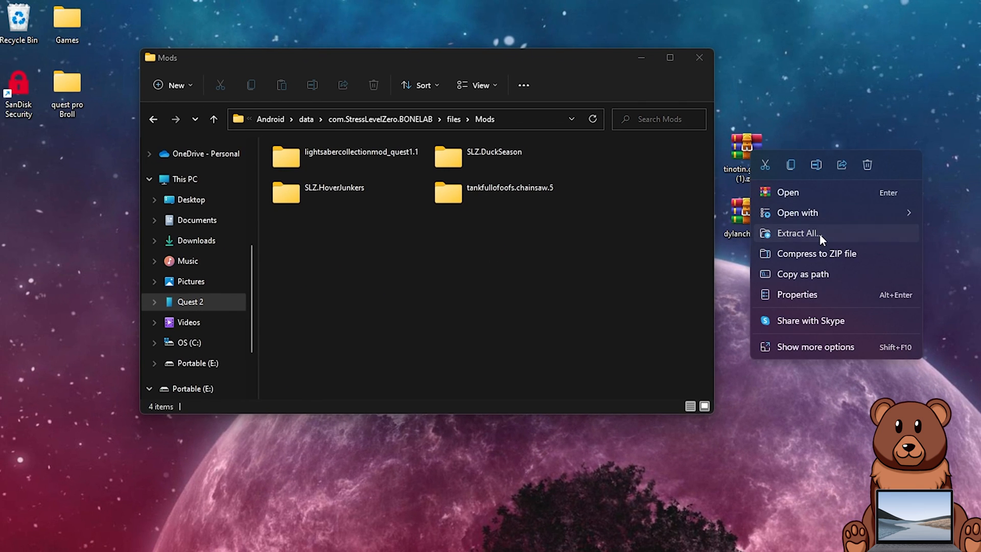
Extract both mod zips and drag DylanChillin.GorillaTagMap into the Quest's Mods folder
left_click(797, 233)
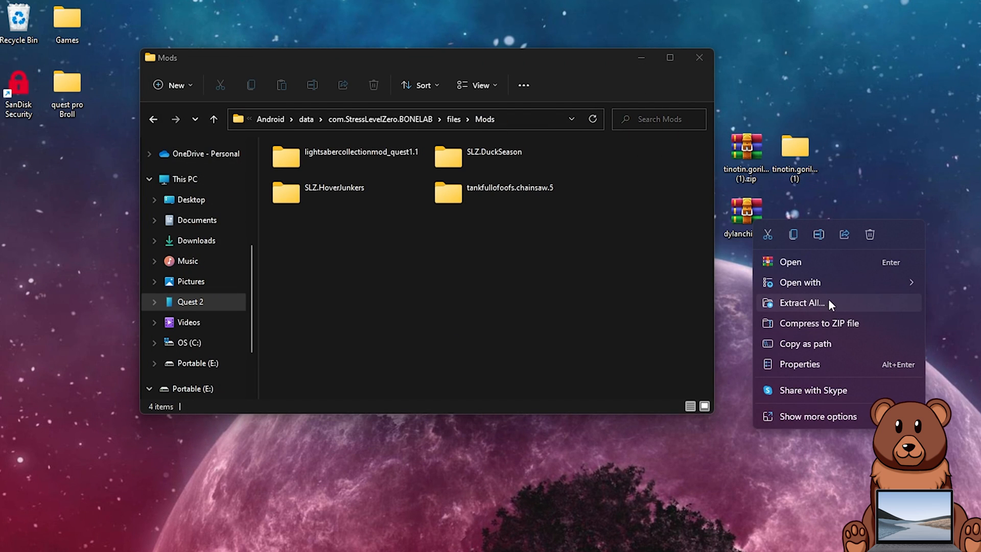
left_click(801, 302)
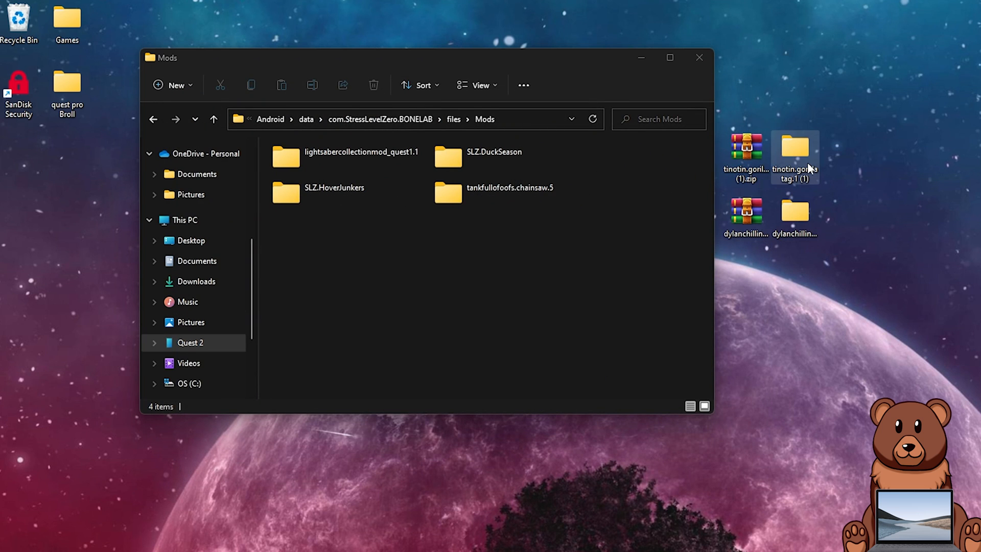
double_click(795, 146)
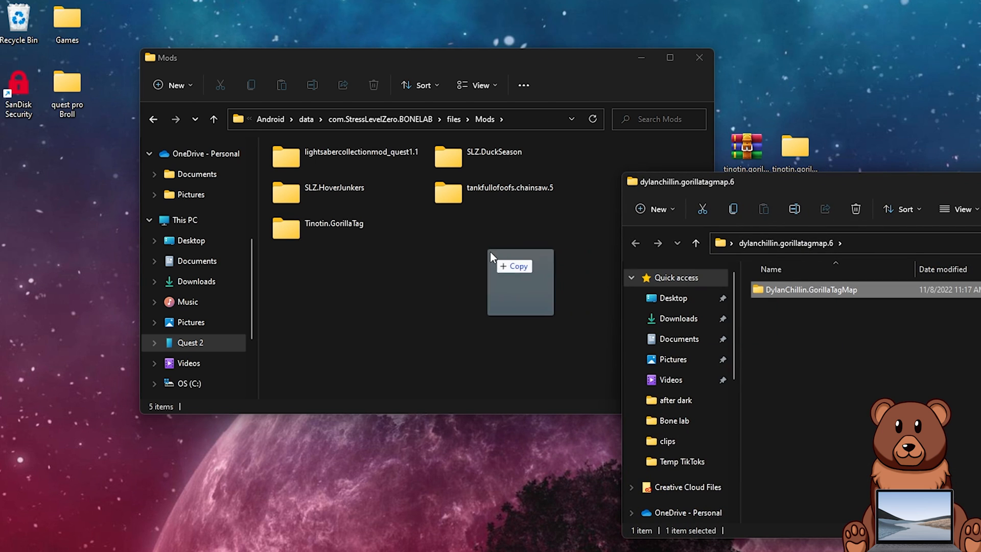
left_click_drag(807, 289, 519, 282)
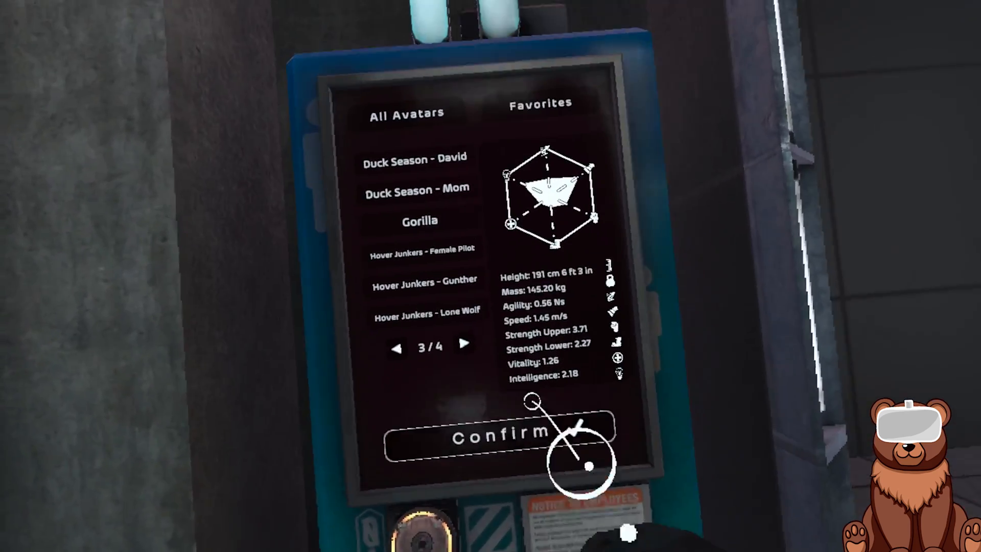
Confirm the Gorilla avatar and explore the modded forest level
left_click(490, 431)
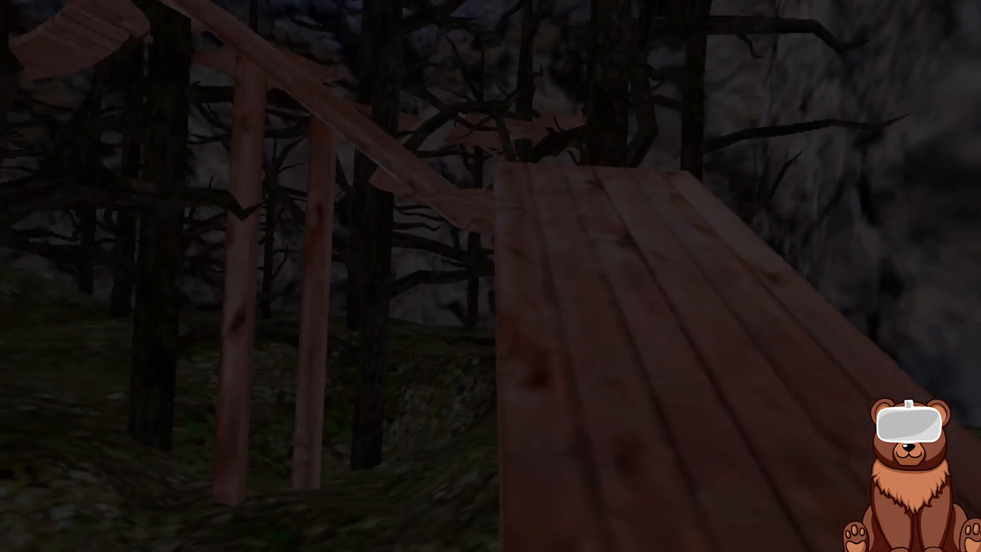
scroll("up", 3)
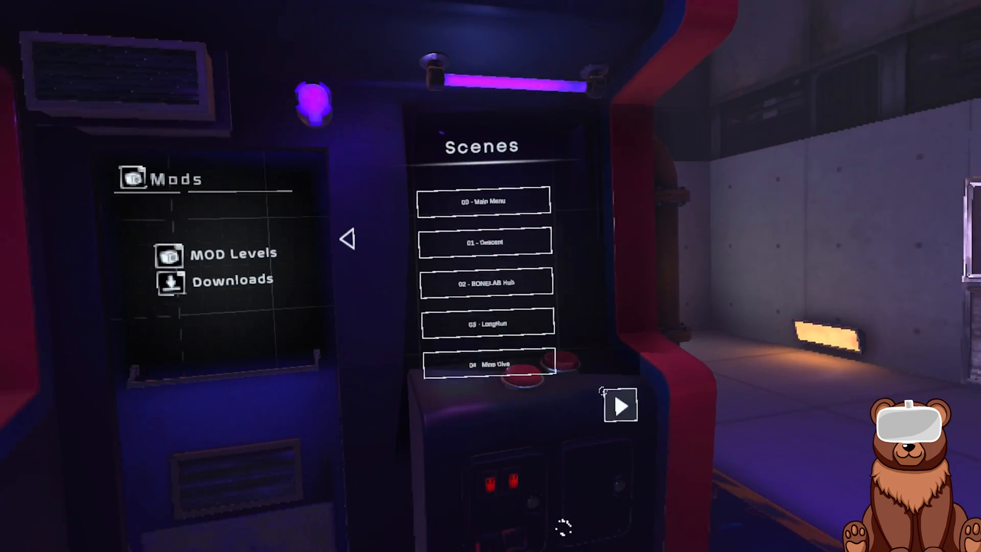
Page through Scenes and Capsules categories to the Mods items showing modded lightsabers
left_click(621, 405)
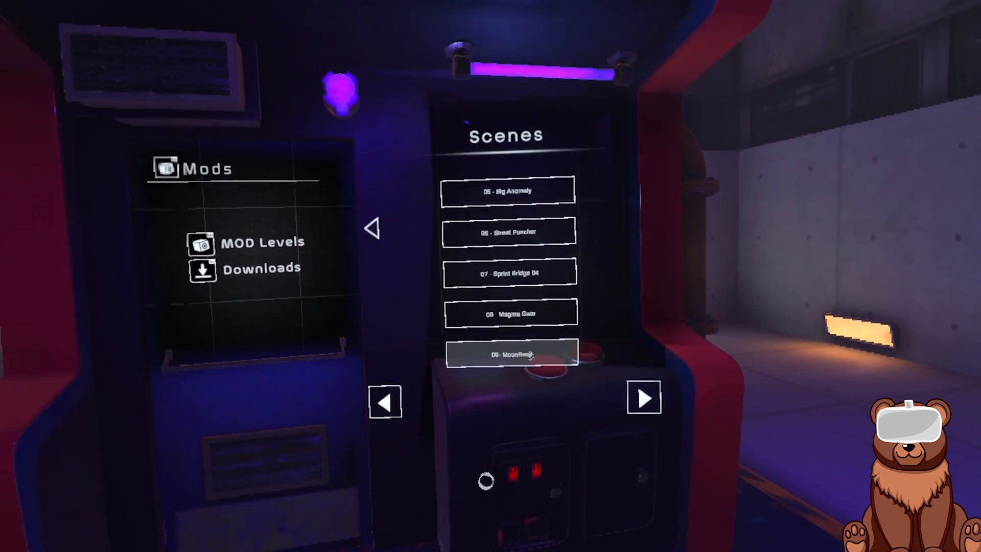
left_click(509, 354)
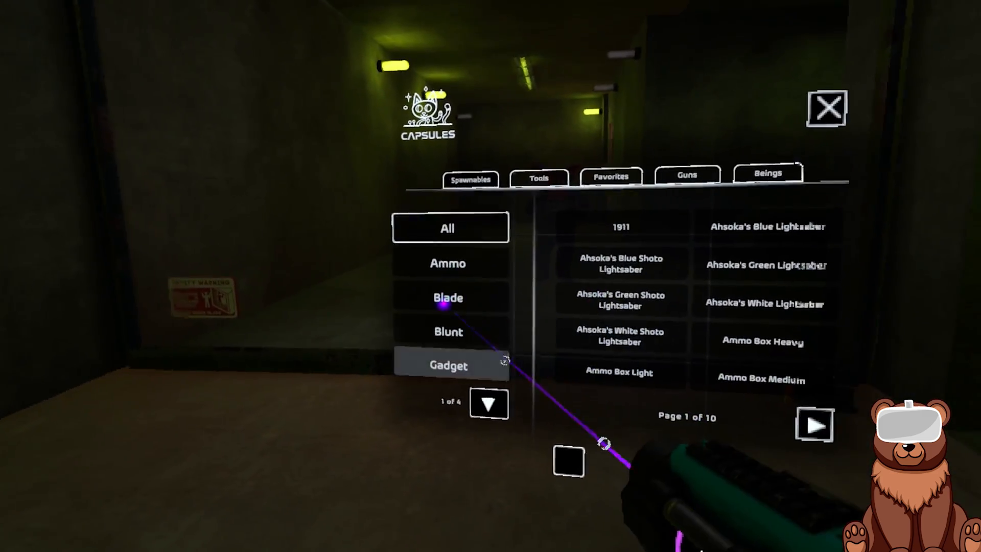
left_click(488, 402)
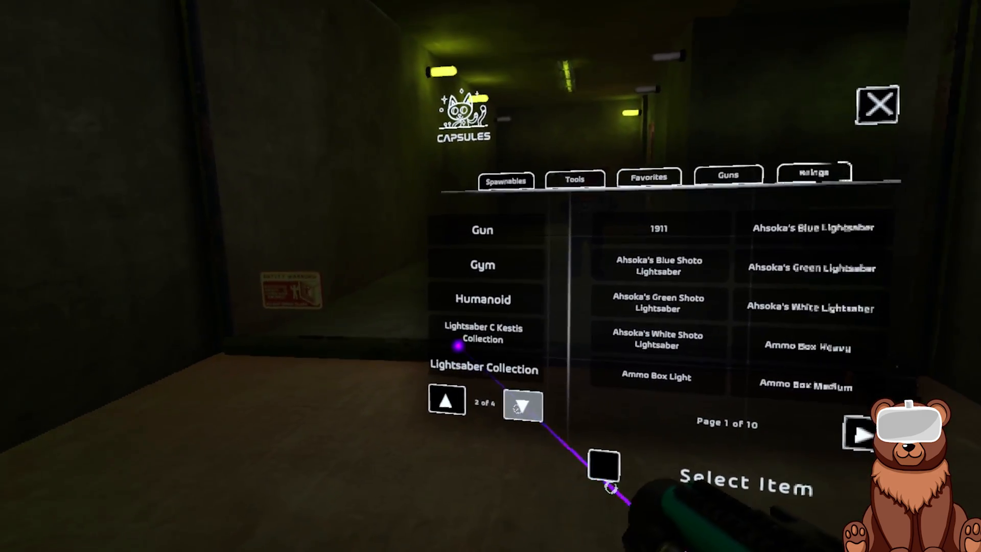
left_click(522, 405)
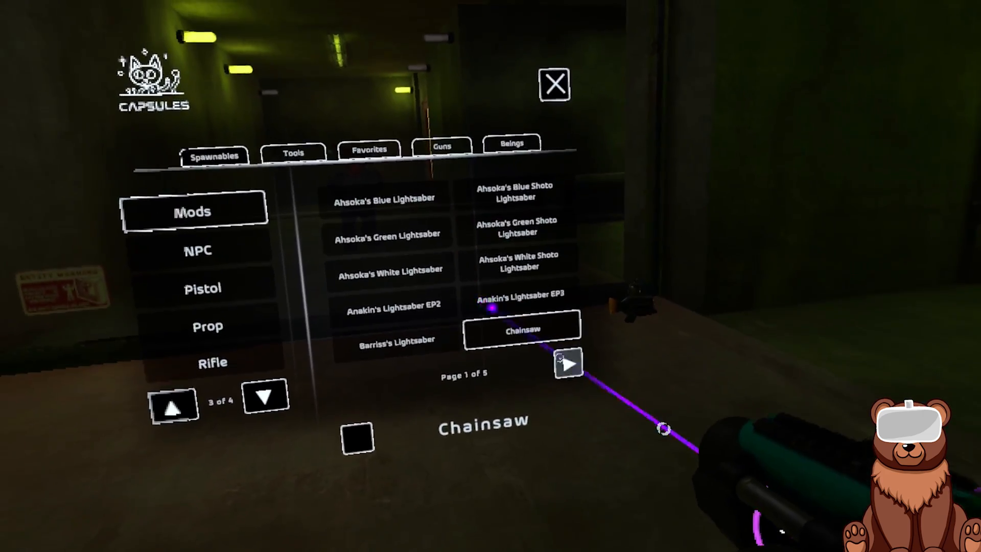
left_click(568, 365)
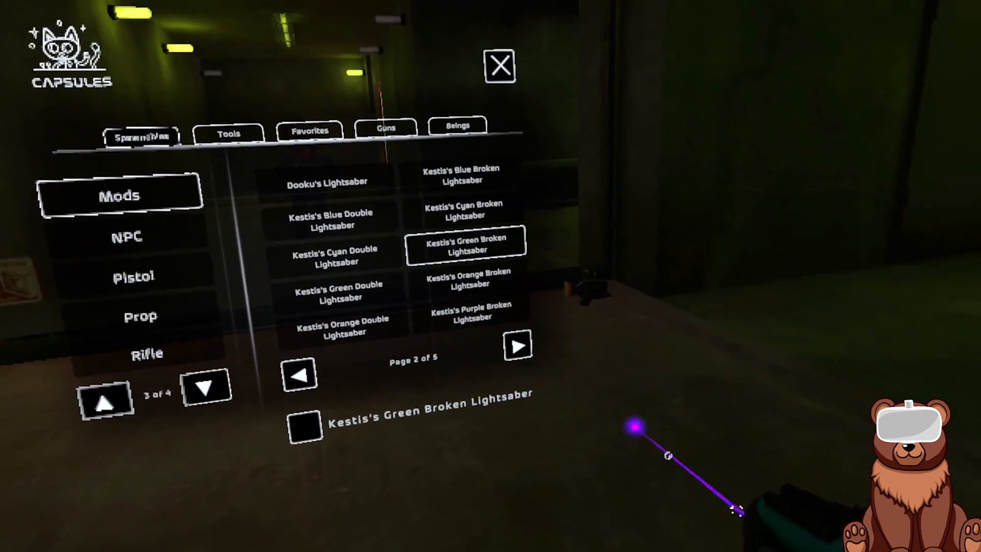